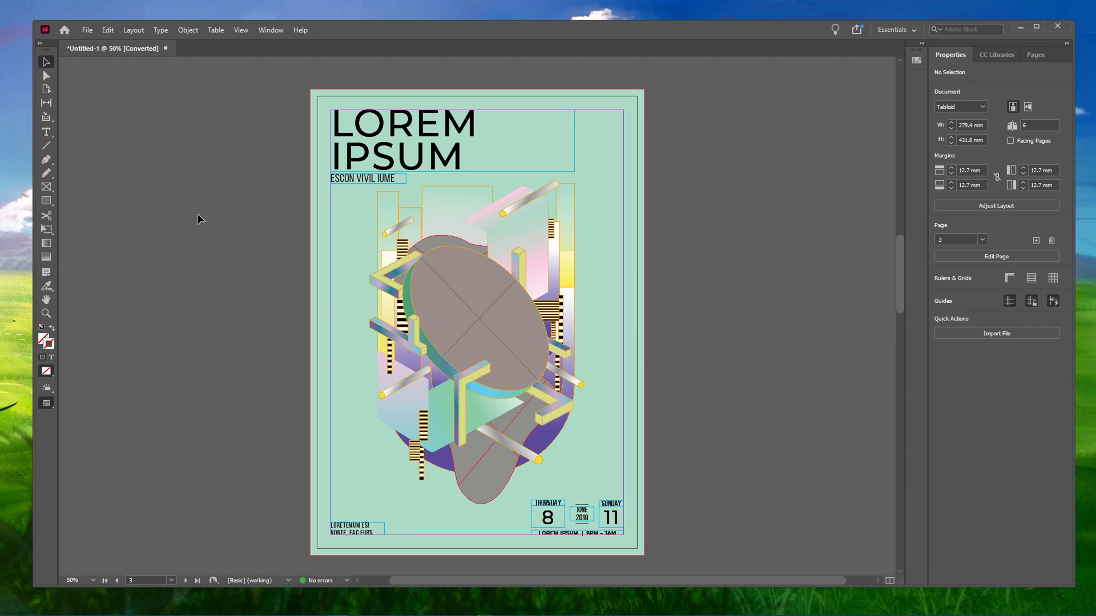
Step: Load the image file AA through File > Place, ready to drop onto the poster
left_click(88, 30)
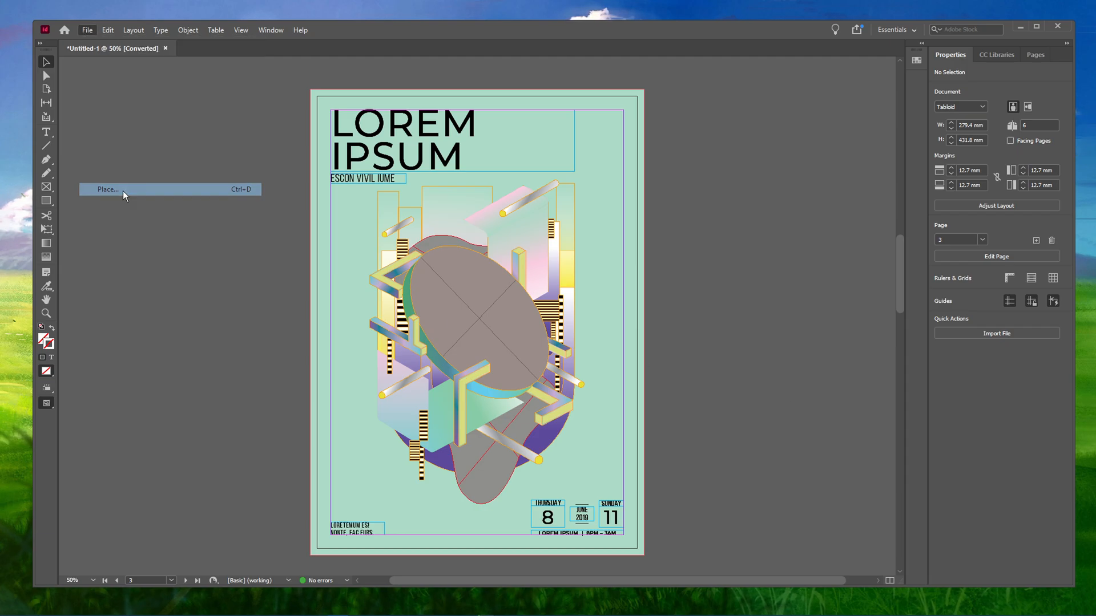
left_click(108, 189)
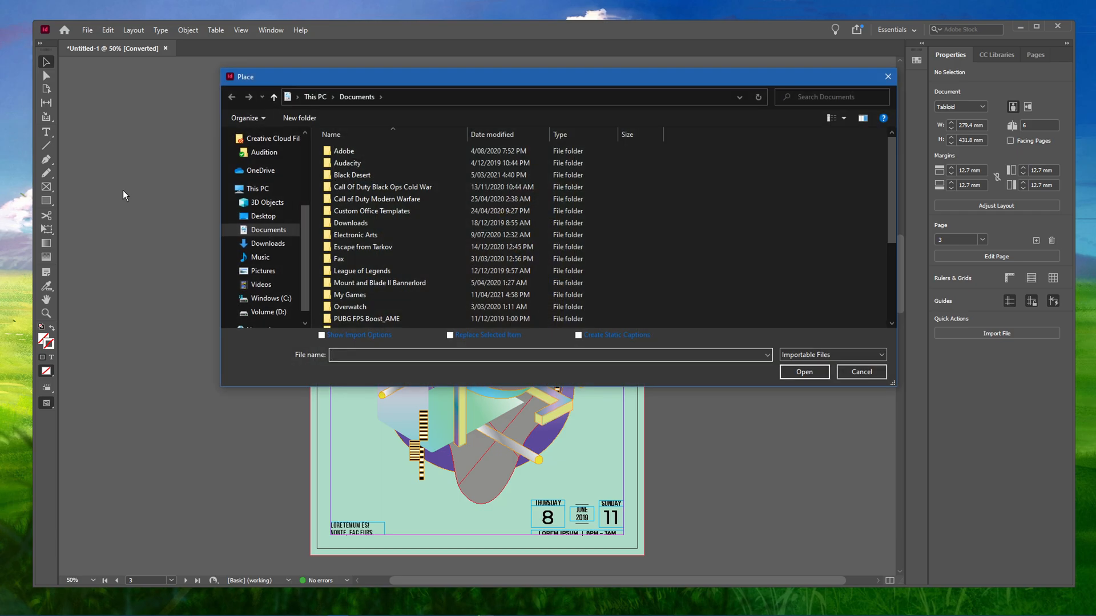
mouse_move(137, 200)
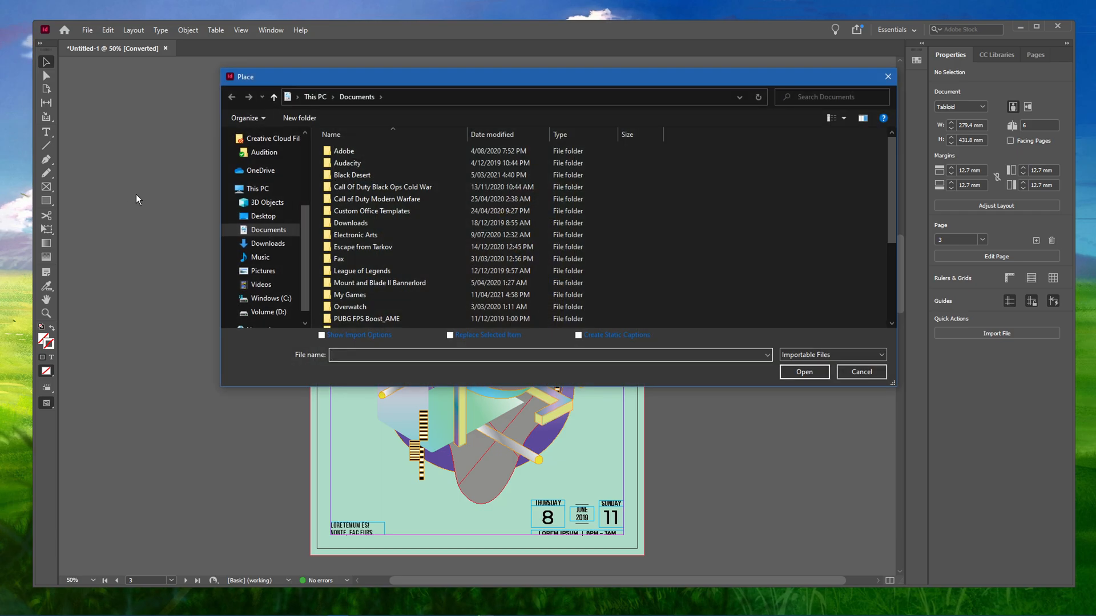
scroll("down", 3)
type("AA")
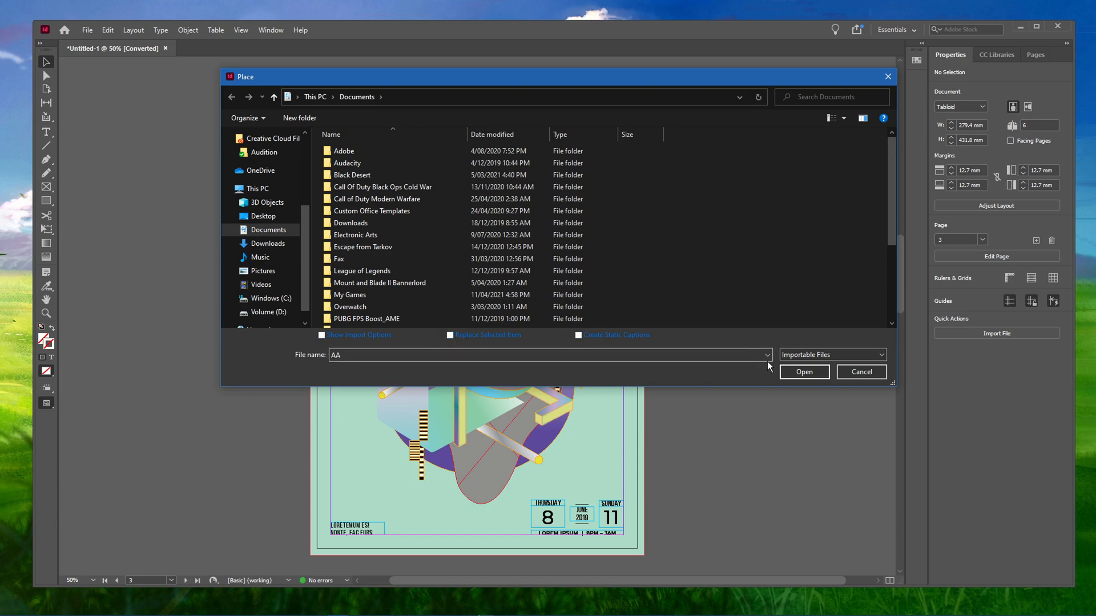
mouse_move(766, 377)
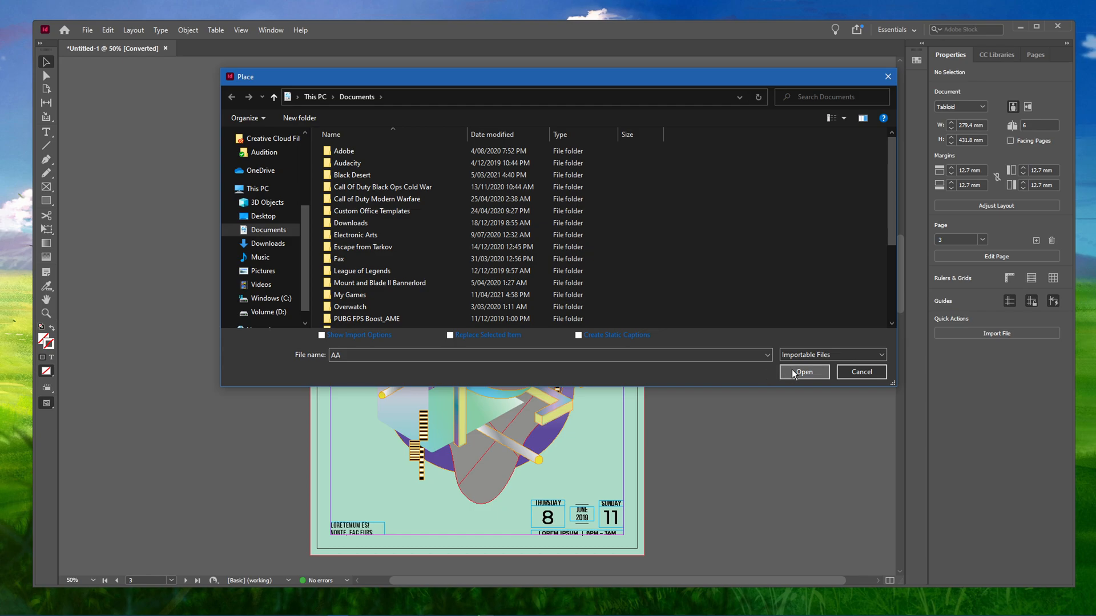
left_click(804, 372)
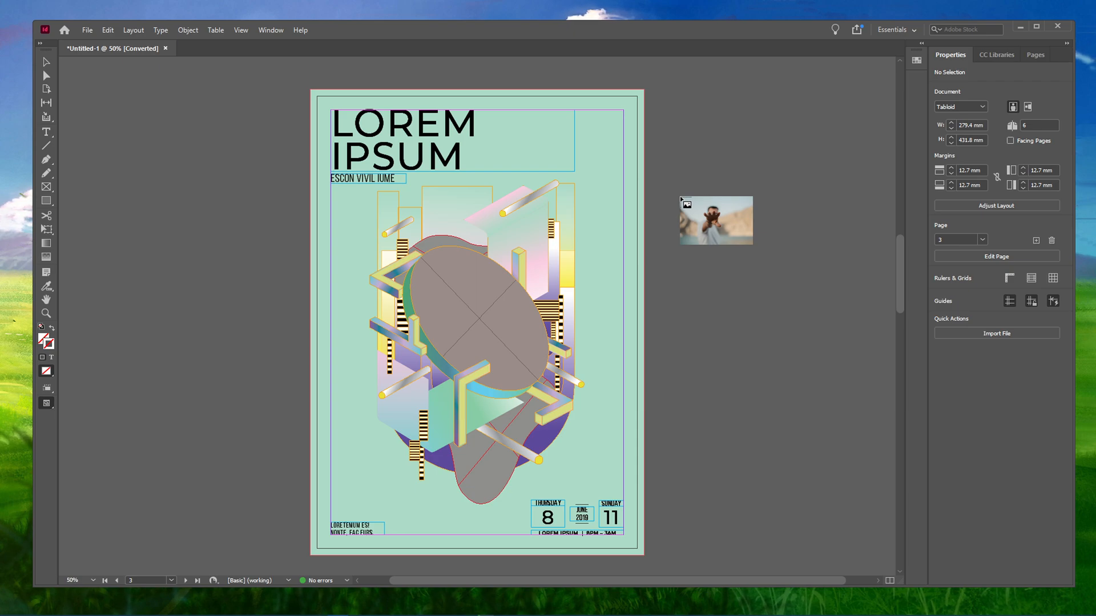
Step: Place the man-reaching photo on the pasteboard right of the poster and select it
left_click_drag(714, 220, 558, 126)
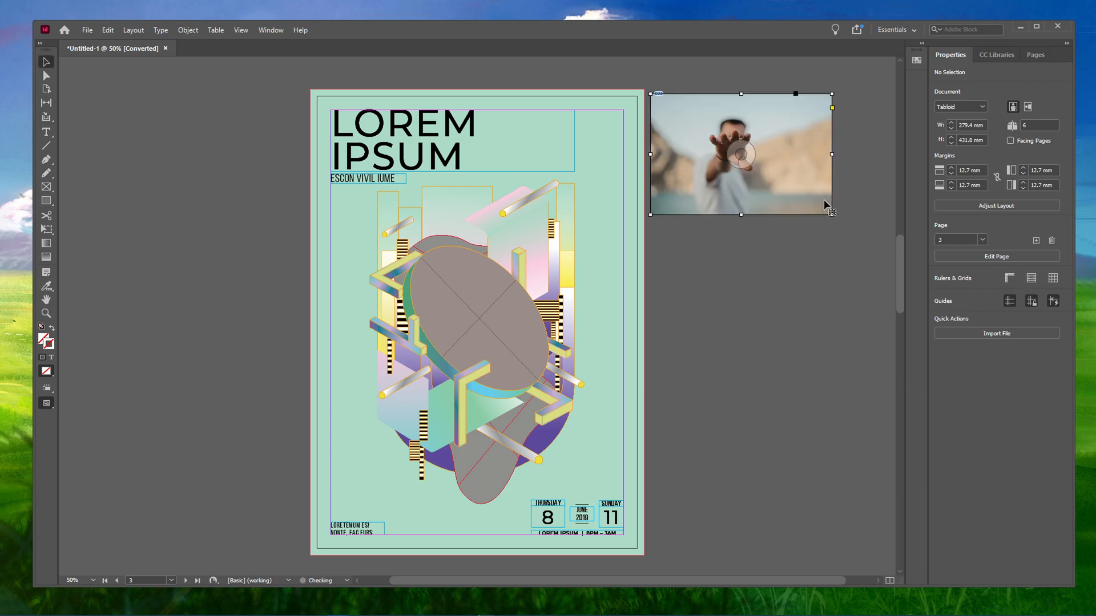
left_click(740, 154)
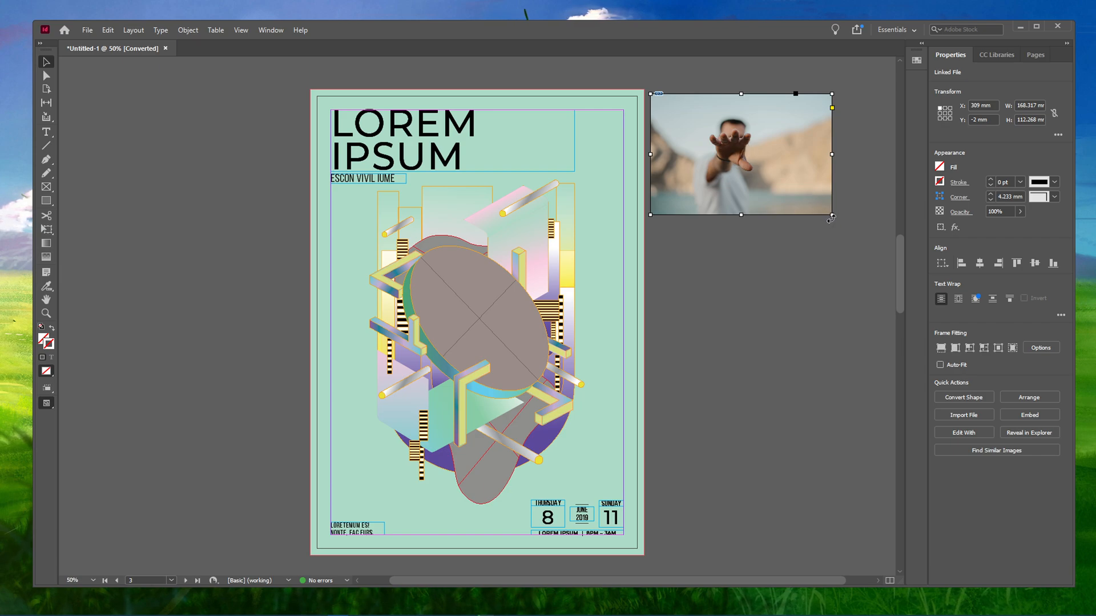
mouse_move(687, 227)
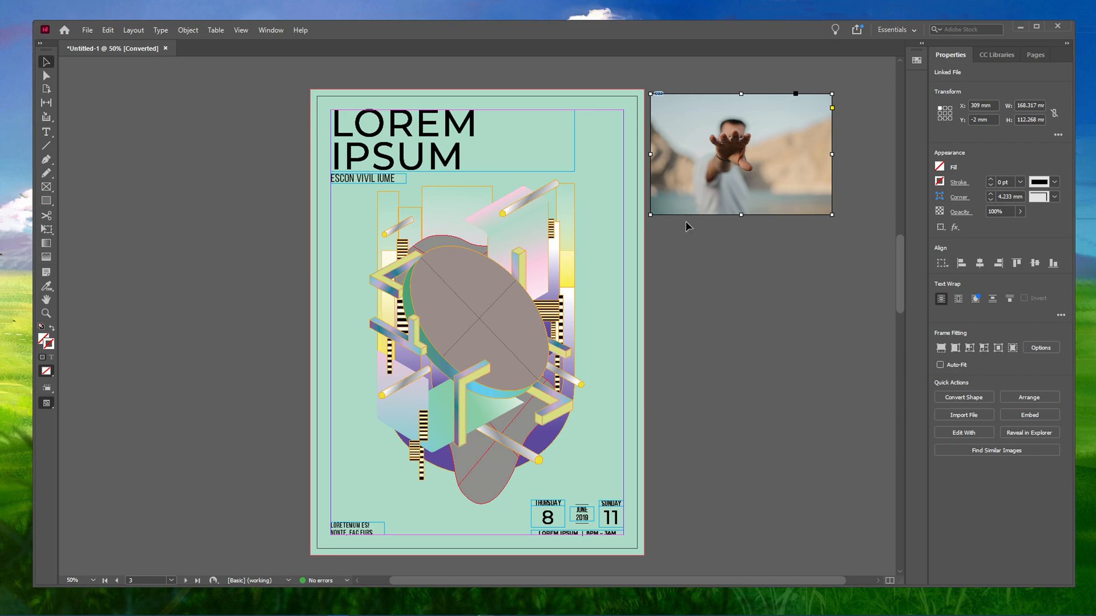
mouse_move(235, 280)
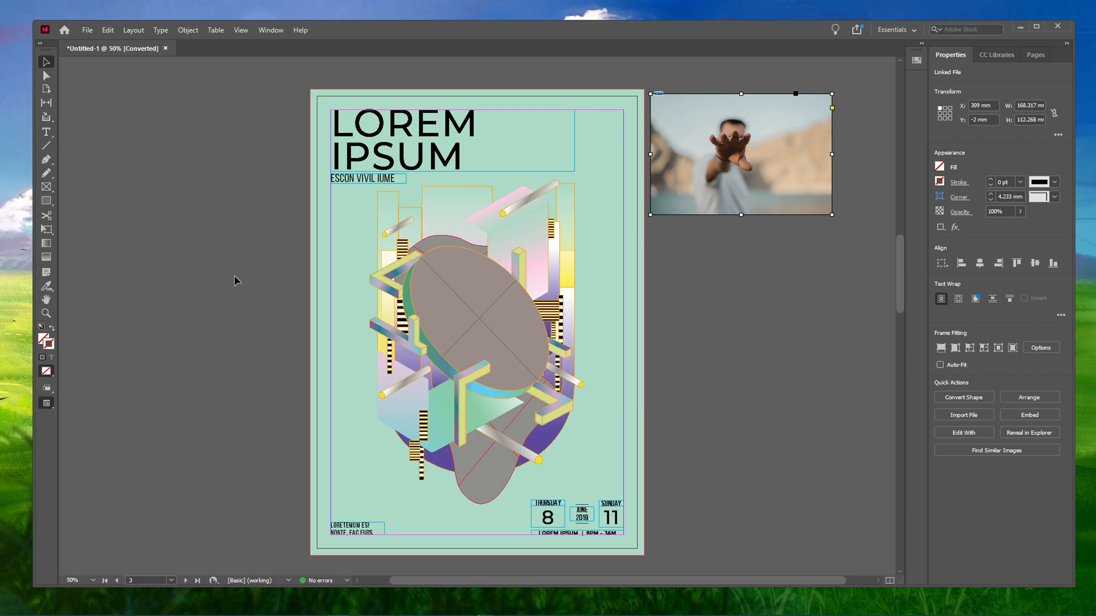
mouse_move(46, 202)
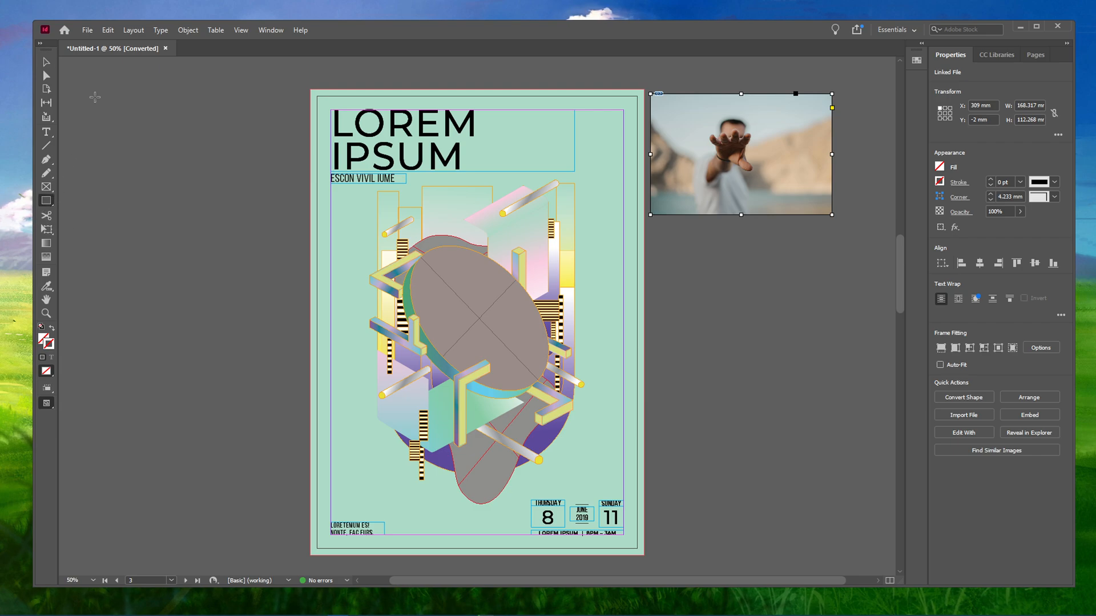
Step: Draw a rectangle frame left of the poster and place the warm-toned close-up into it
left_click_drag(741, 152, 196, 157)
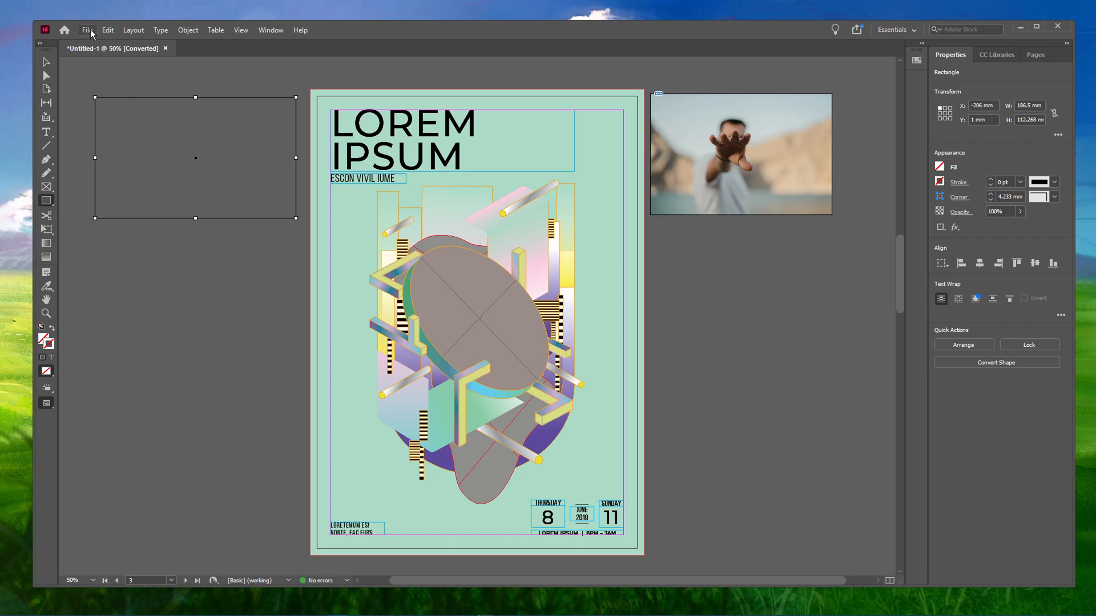
left_click(89, 29)
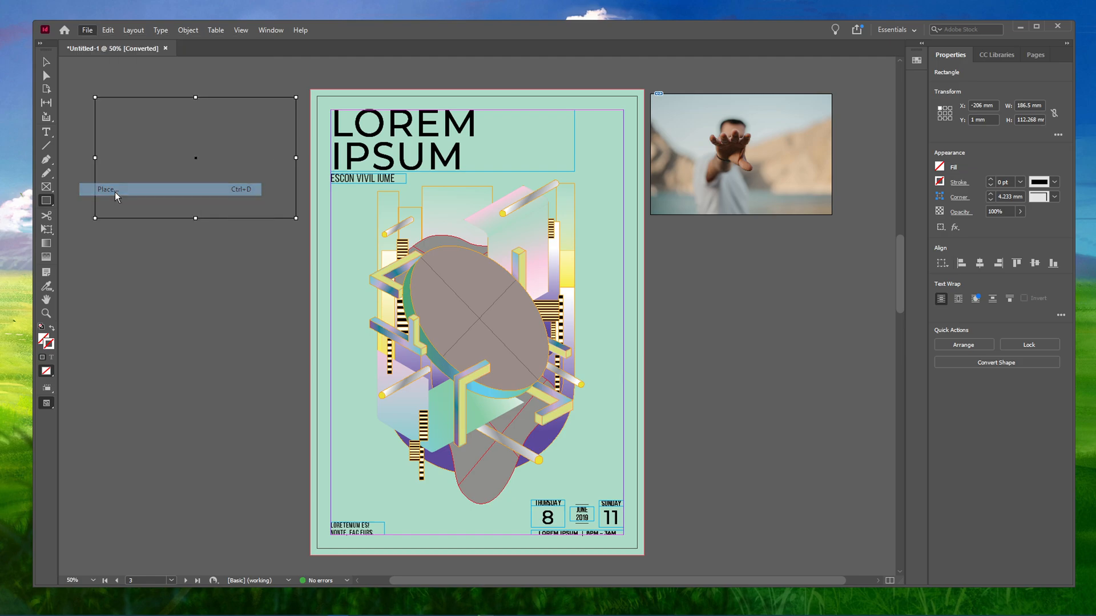
left_click(114, 189)
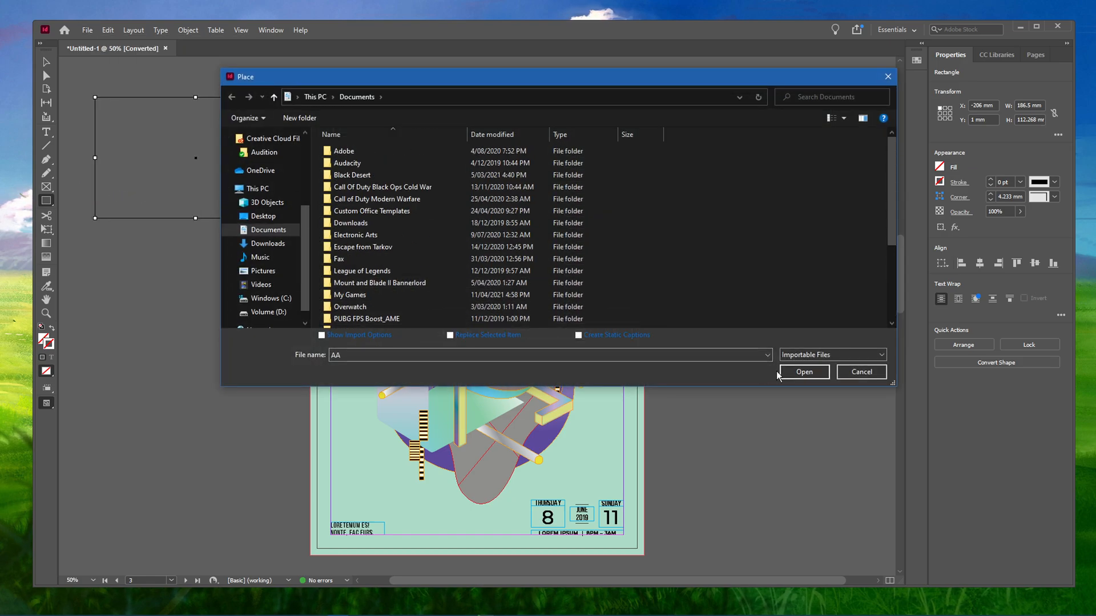
left_click(804, 371)
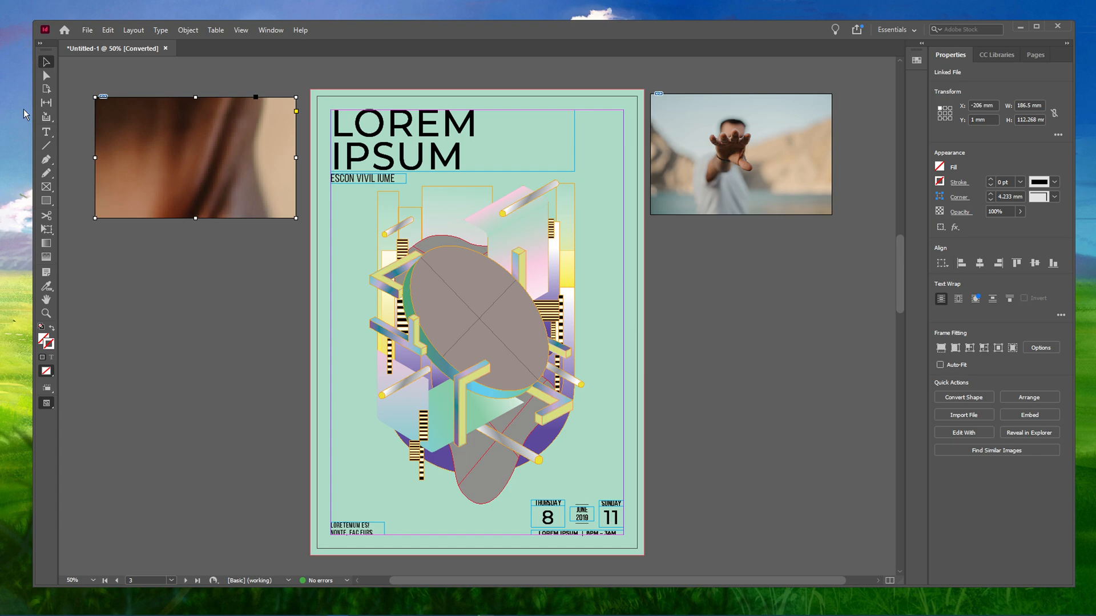
mouse_move(129, 187)
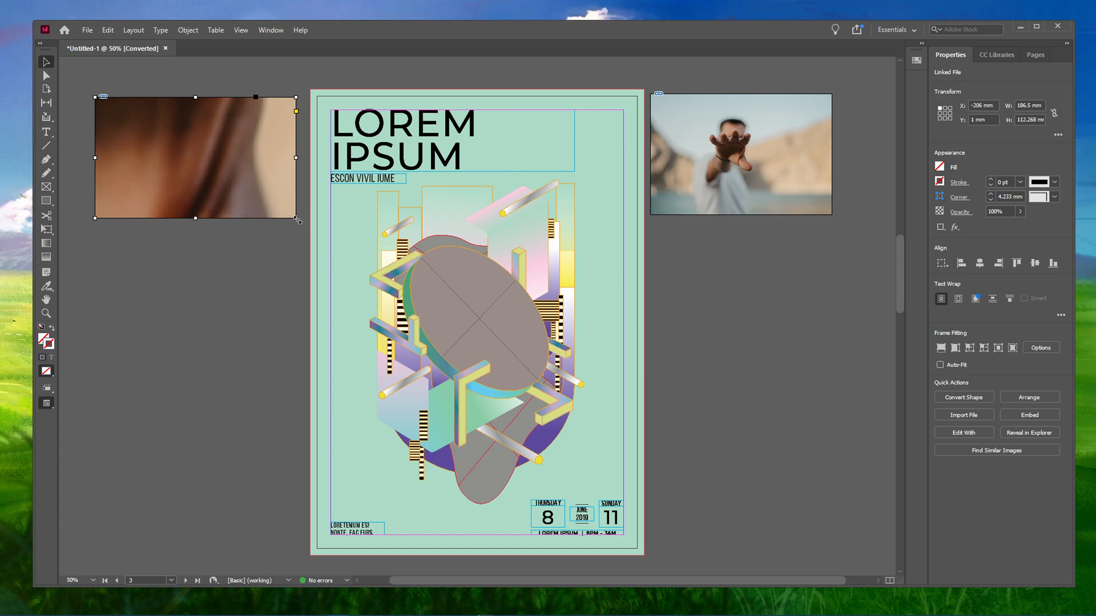
Step: Shrink, then drag out the left photo frame to make it slightly wider
left_click_drag(299, 220, 277, 206)
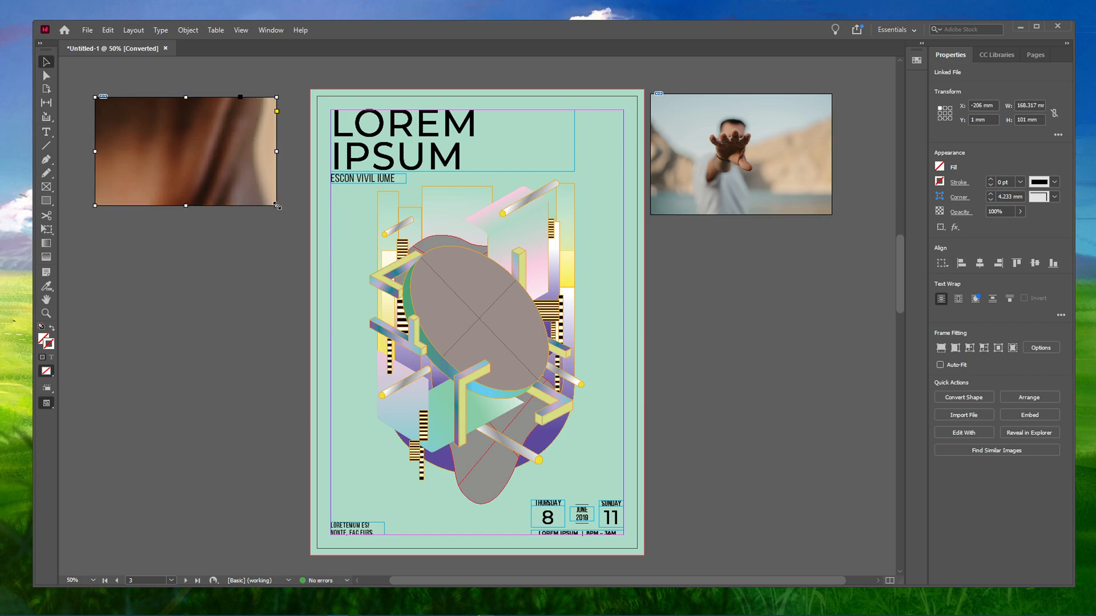
mouse_move(268, 207)
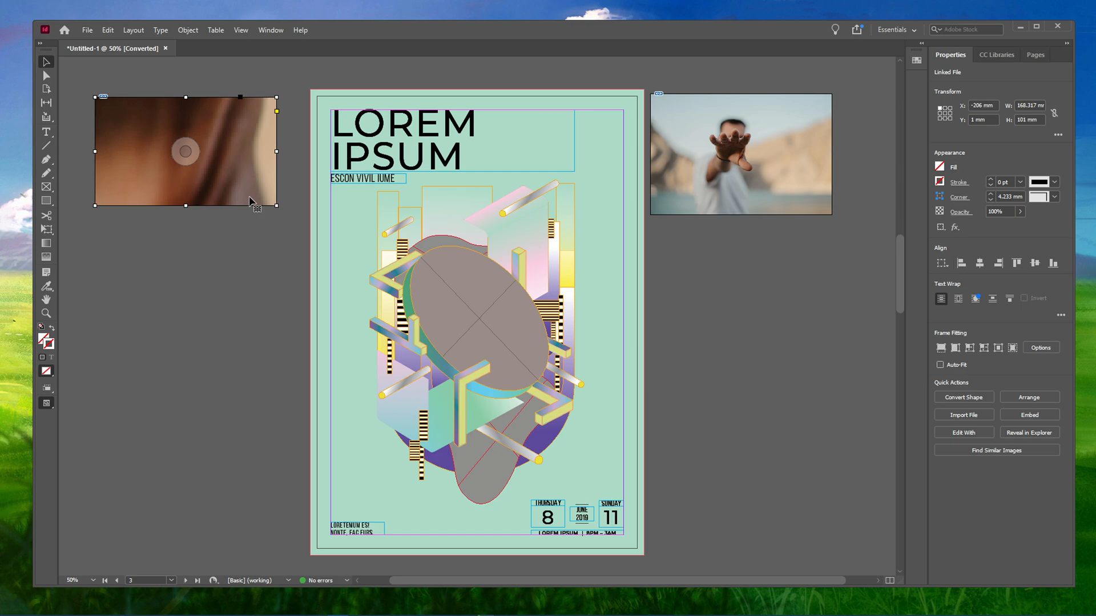
mouse_move(257, 211)
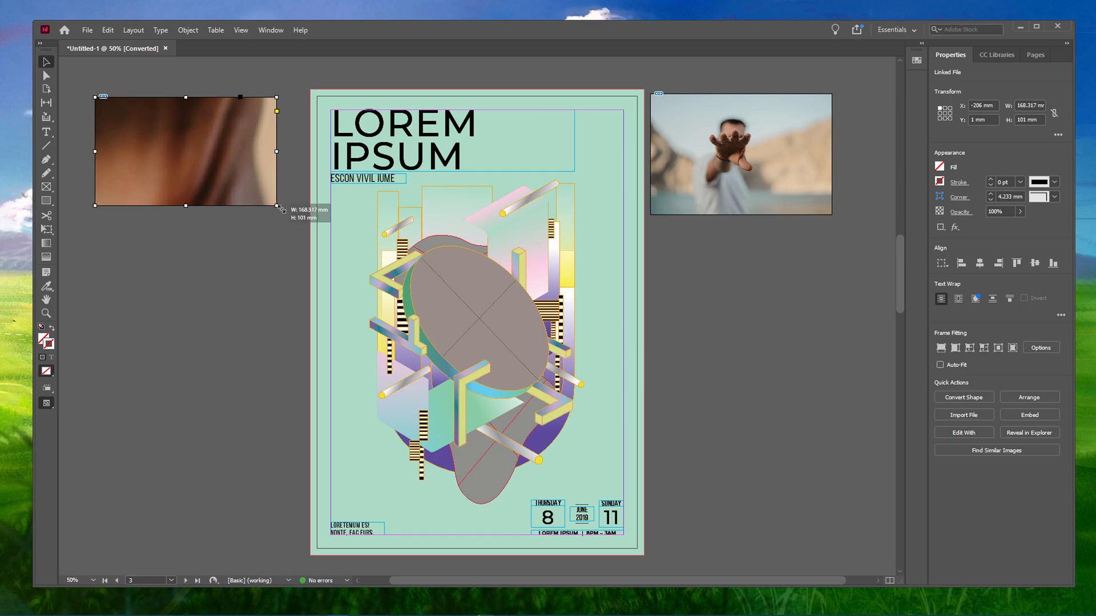
left_click_drag(275, 202, 289, 218)
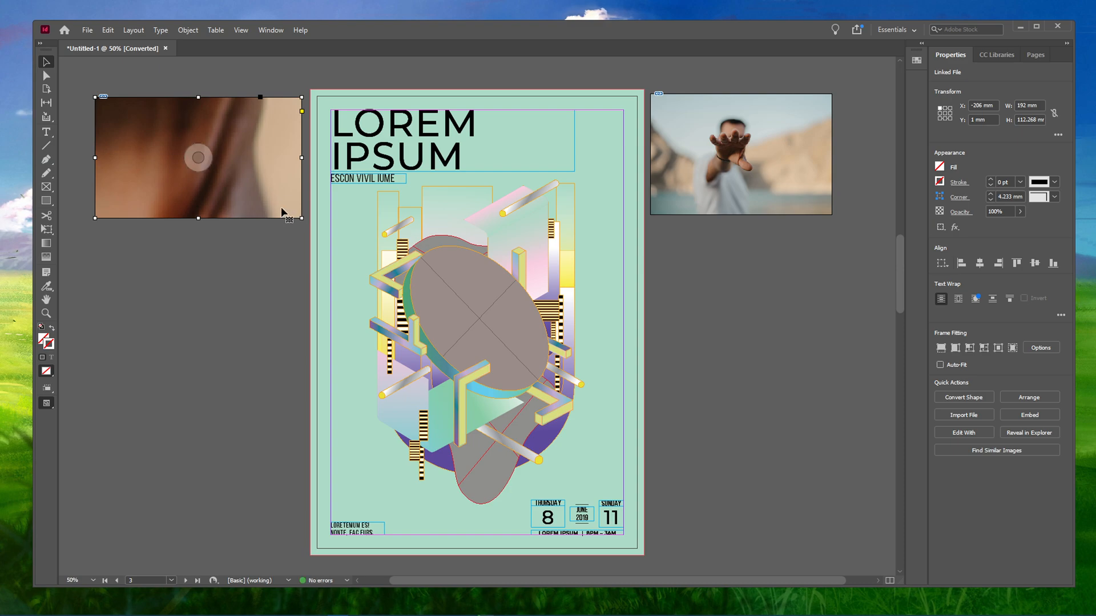
left_click(188, 30)
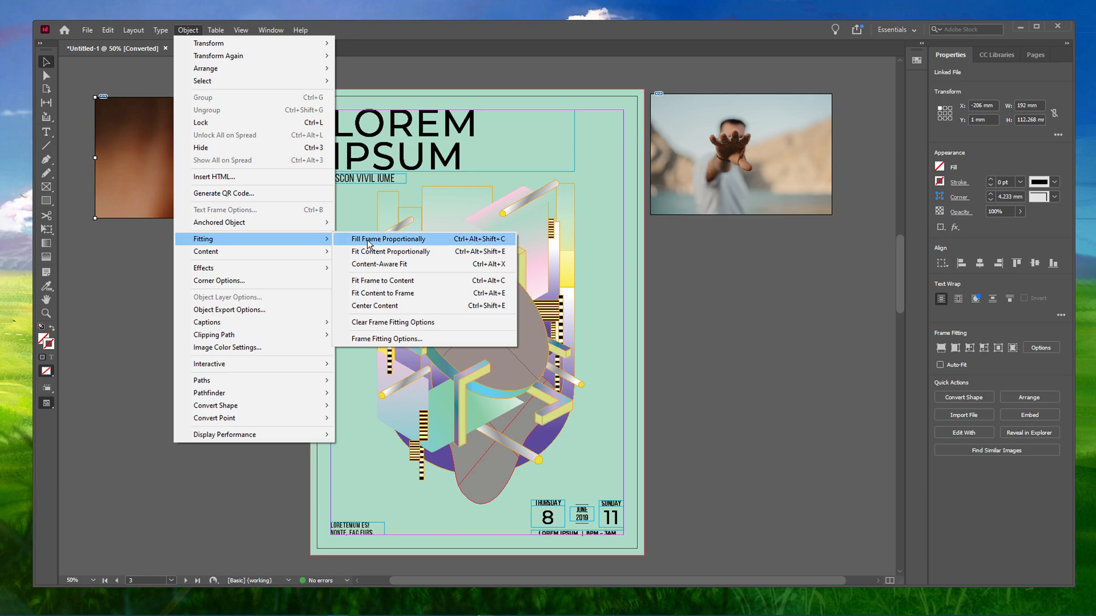
mouse_move(438, 244)
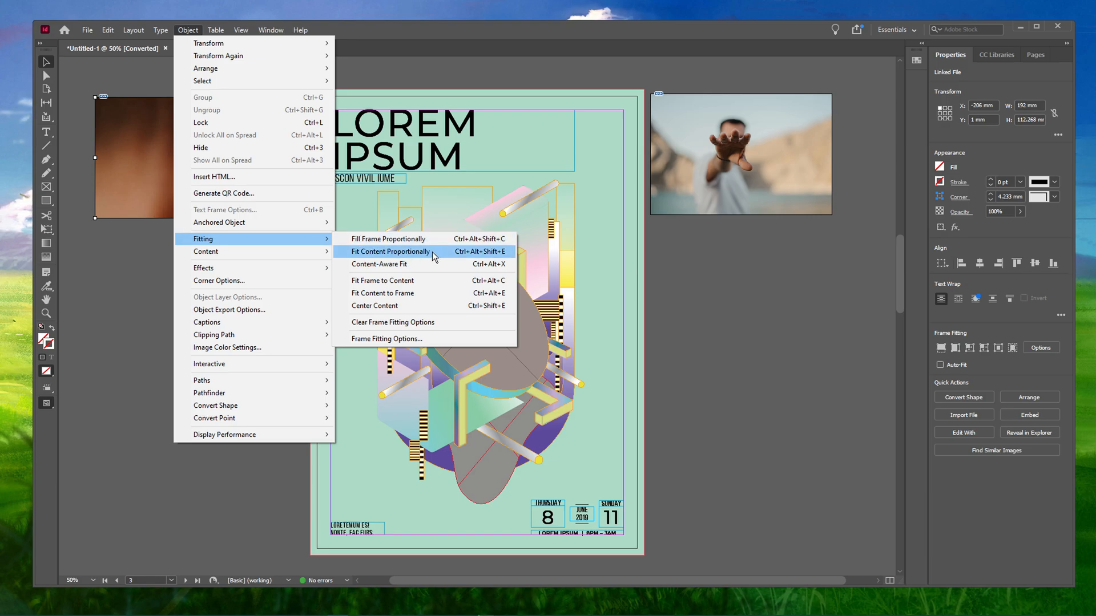
Step: Fit the photo proportionally in the left frame and trim the frame to the image
left_click(390, 251)
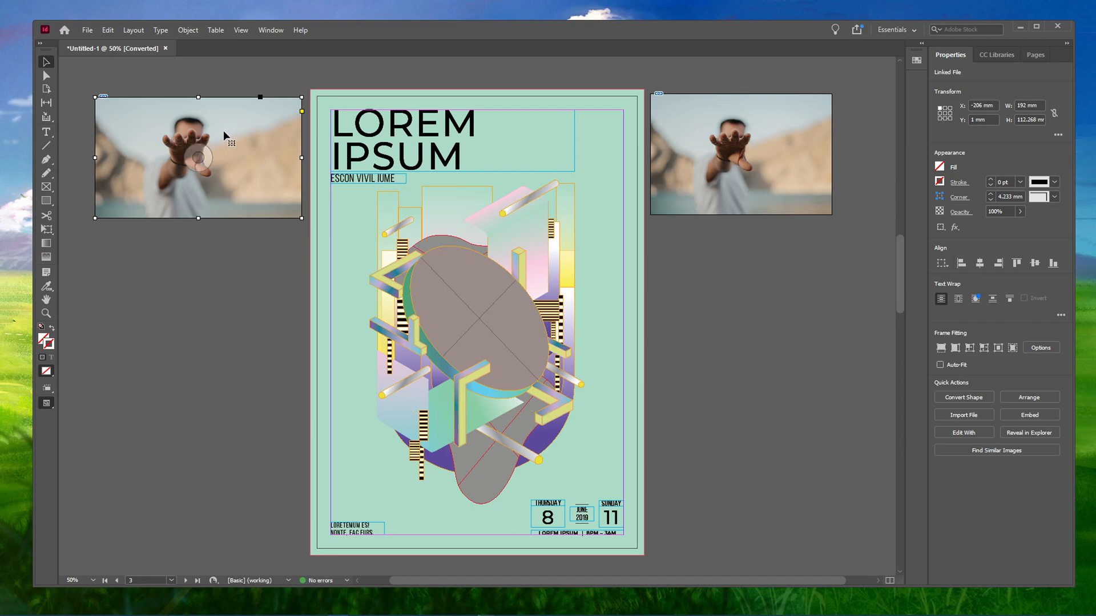
left_click(188, 30)
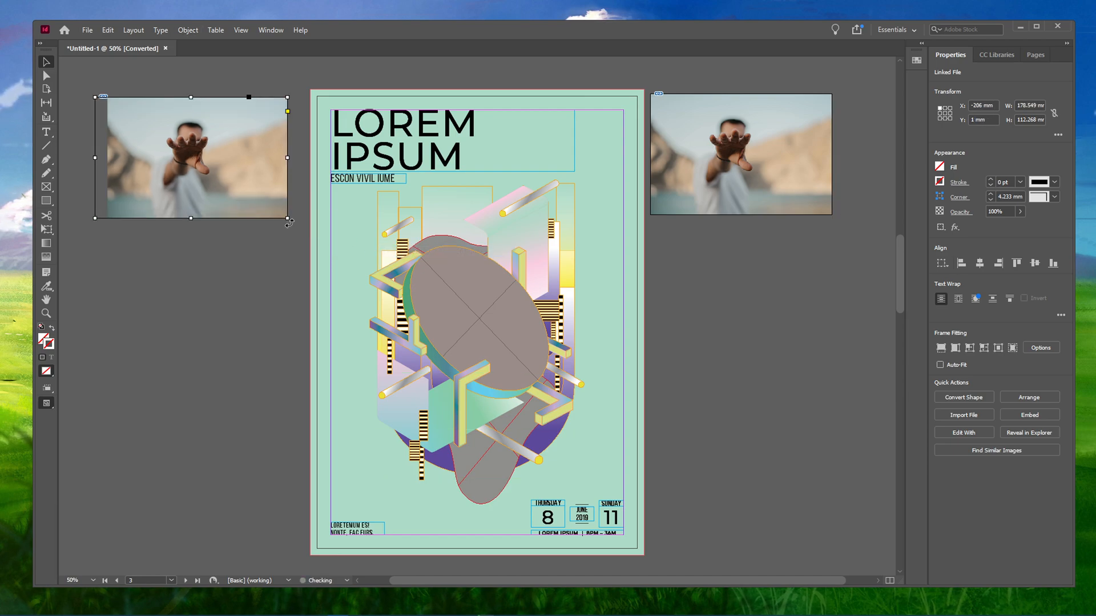
left_click_drag(289, 222, 303, 227)
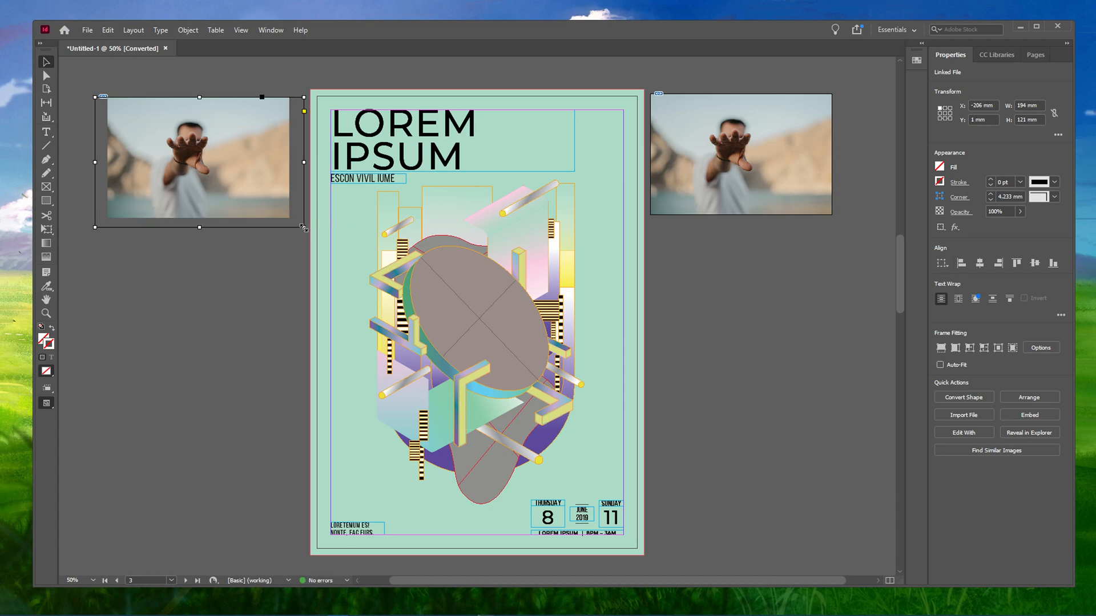
left_click_drag(303, 227, 287, 221)
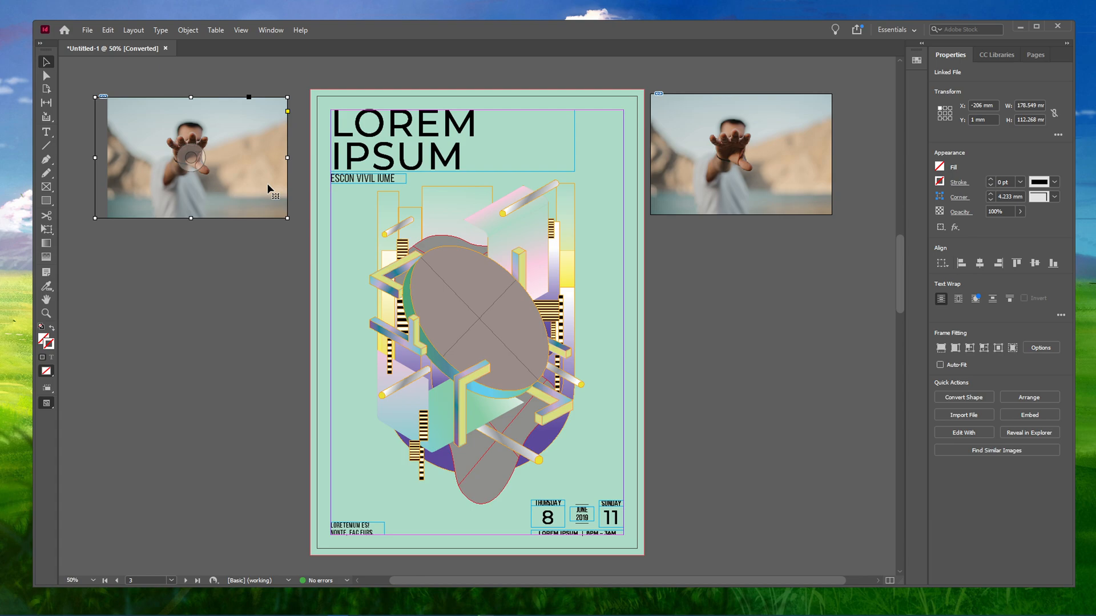
mouse_move(45, 76)
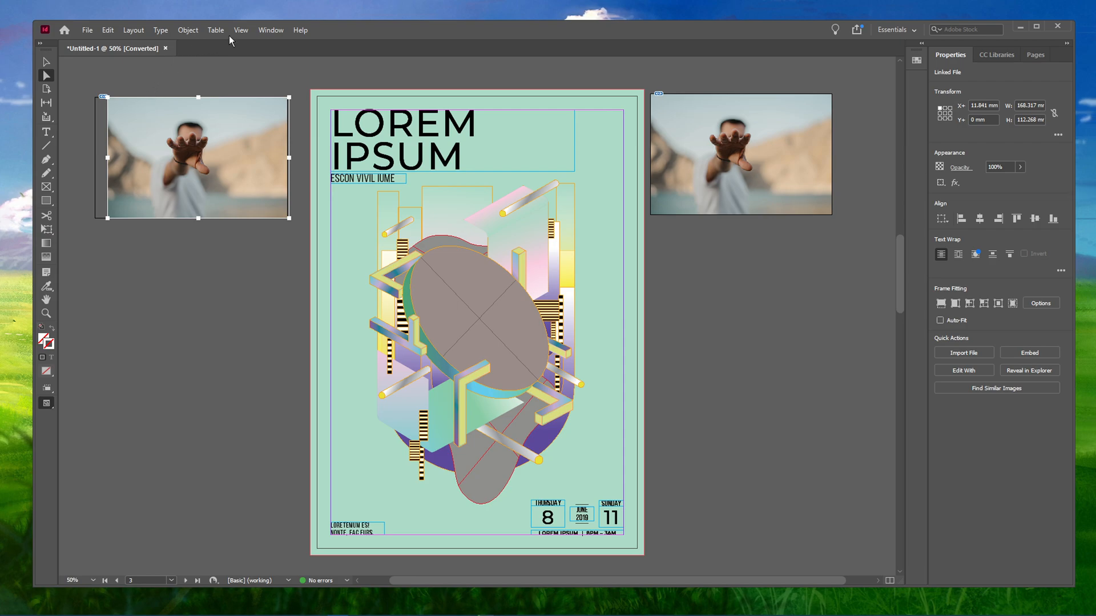
left_click(241, 29)
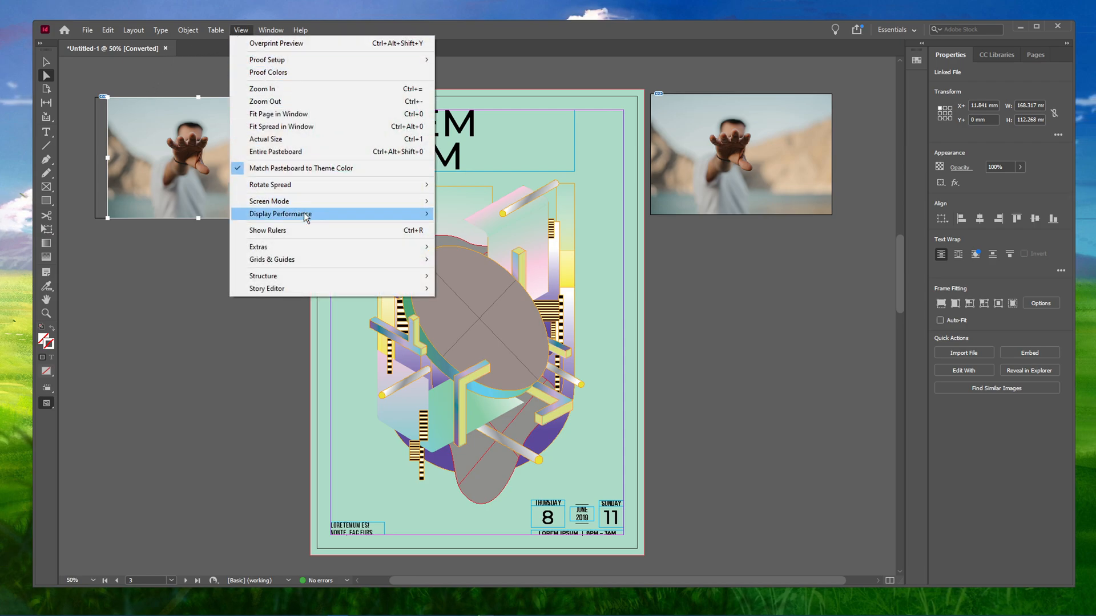